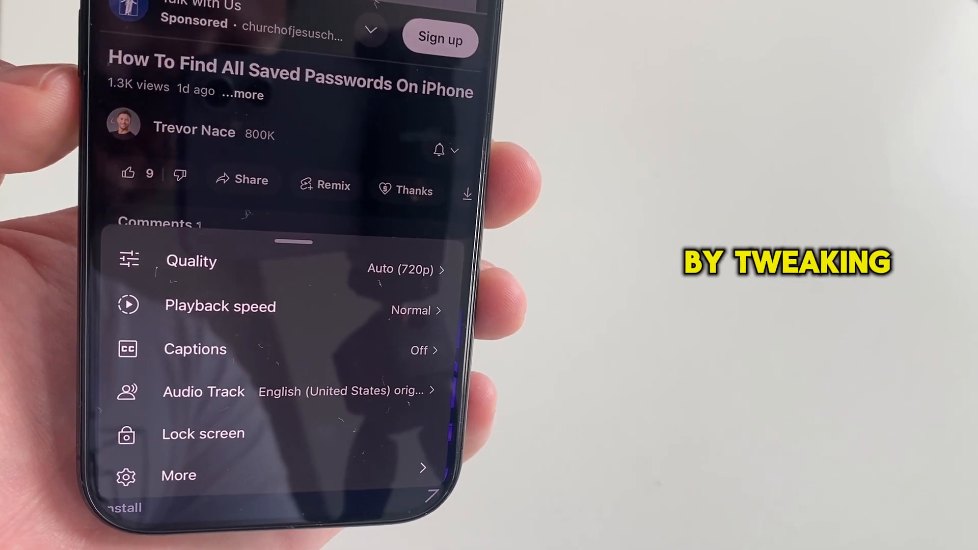
Launch YouTube and resume the 'How To Find All Saved Passwords On iPhone' video
click(203, 391)
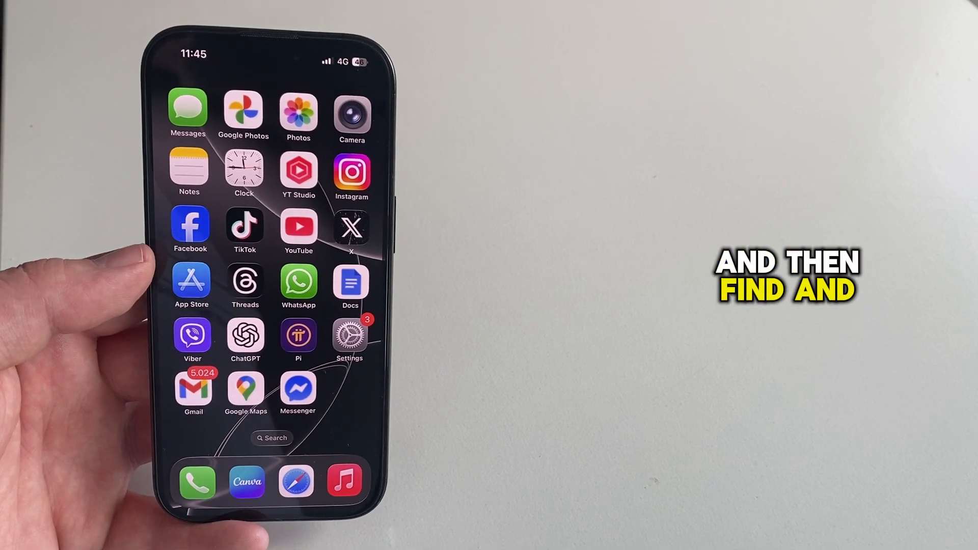
click(298, 226)
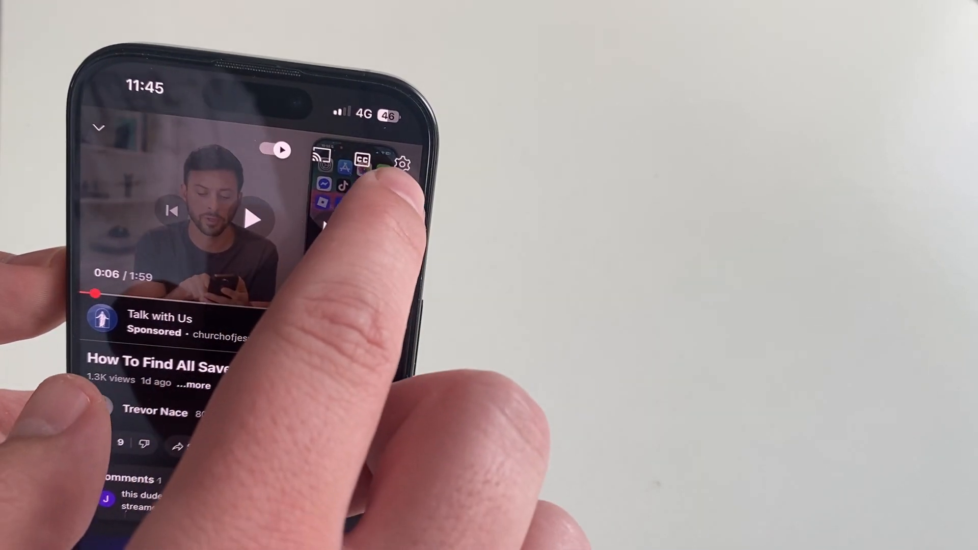
Show the video's Audio Track language list via the player's settings gear
click(404, 163)
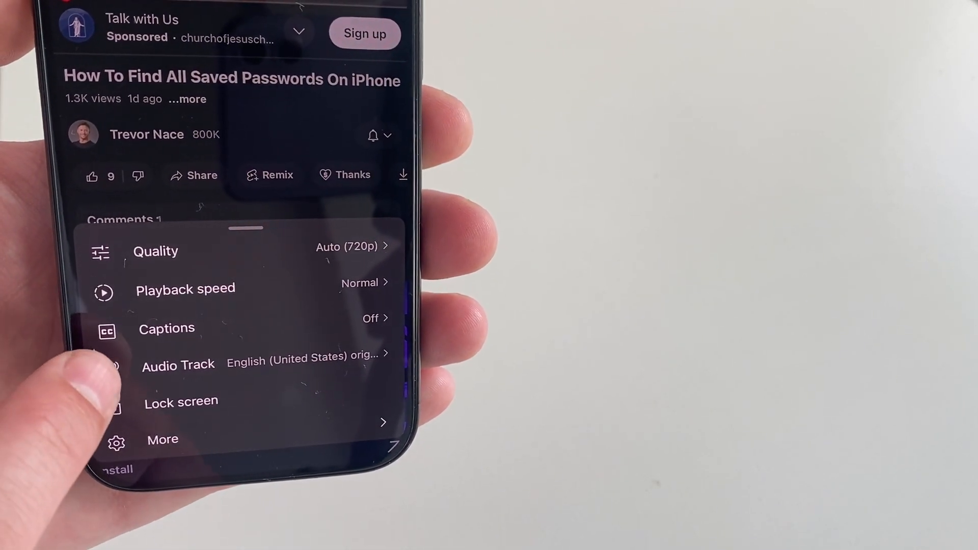
click(177, 365)
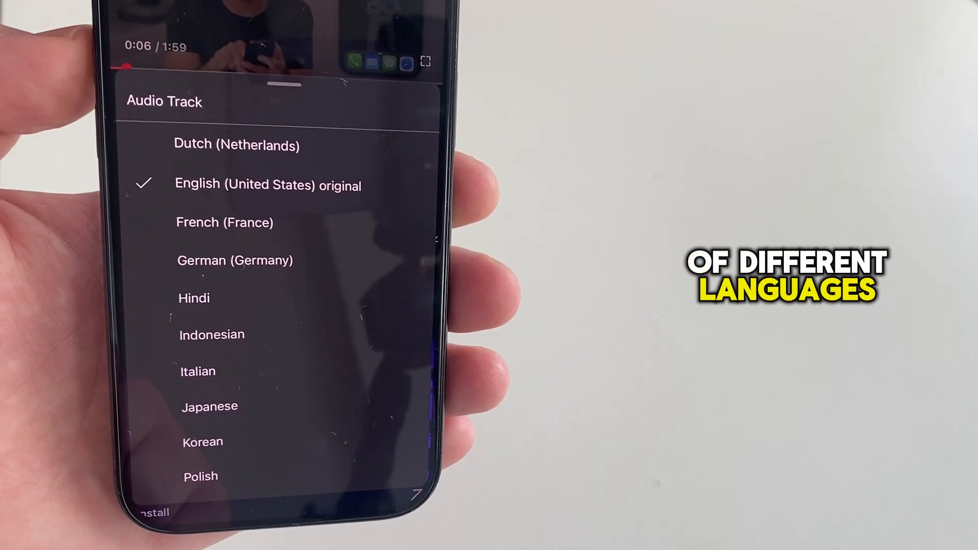